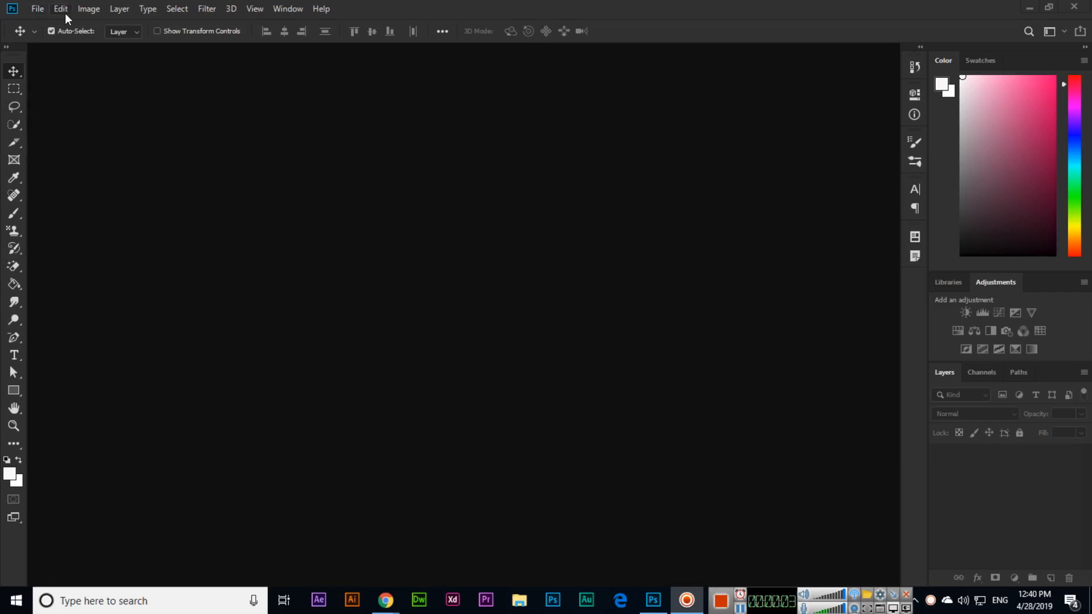
# Pick the A4 print preset, name it 'My New Document', and switch units to inches.
pyautogui.click(88, 8)
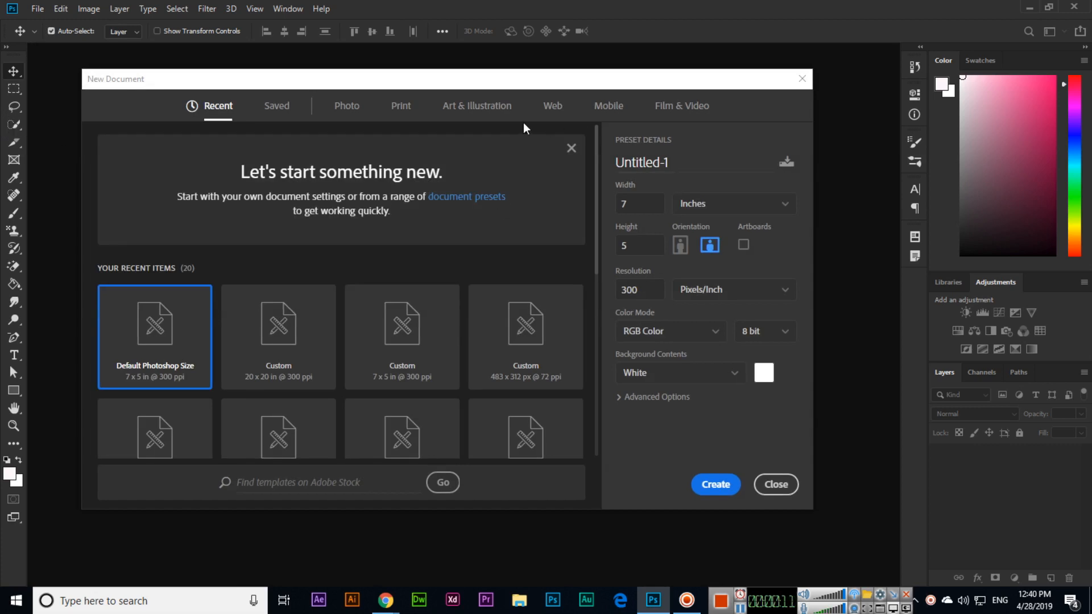
pyautogui.click(400, 105)
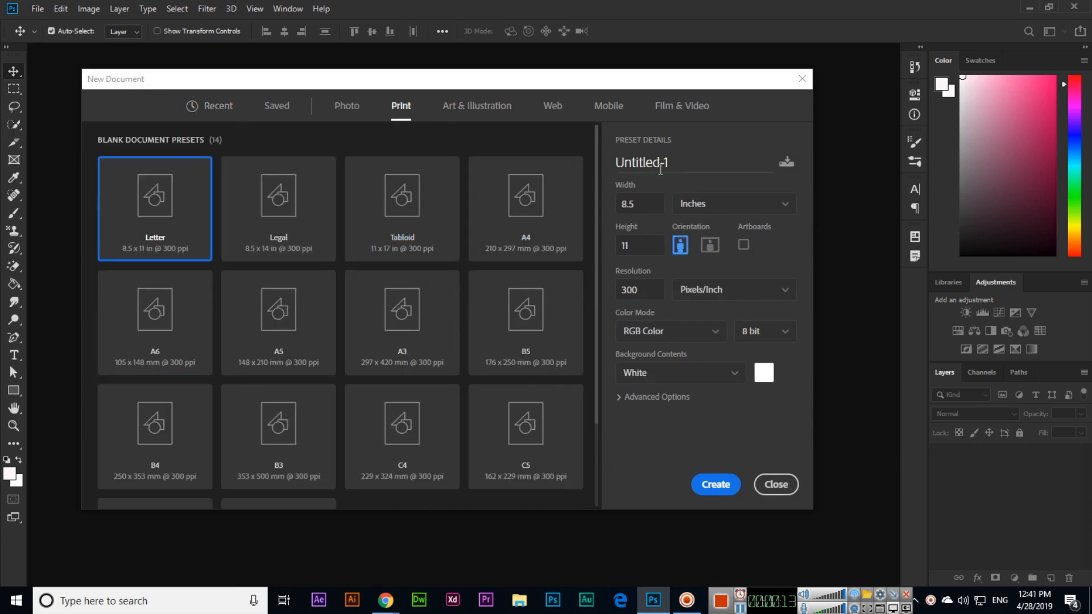
pyautogui.moveTo(467, 221)
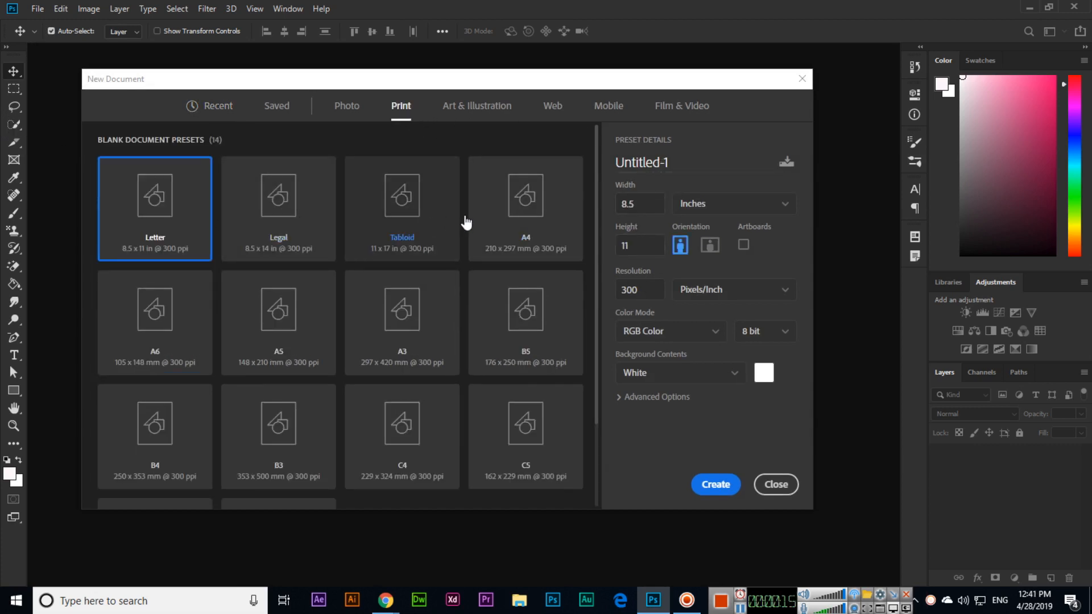
pyautogui.click(525, 208)
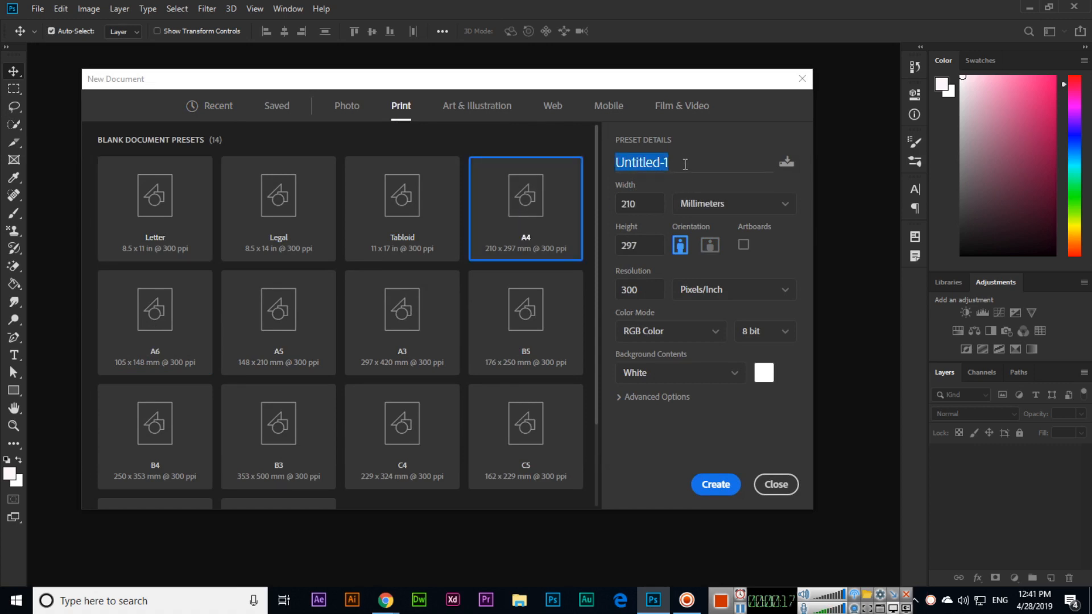
pyautogui.write('My New D')
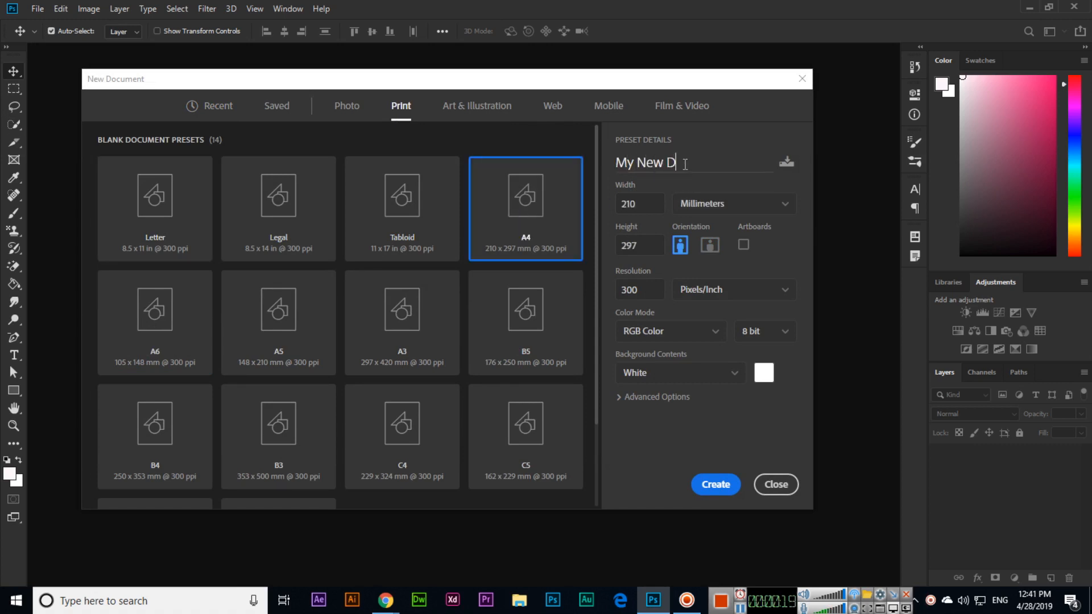
pyautogui.write('ocument')
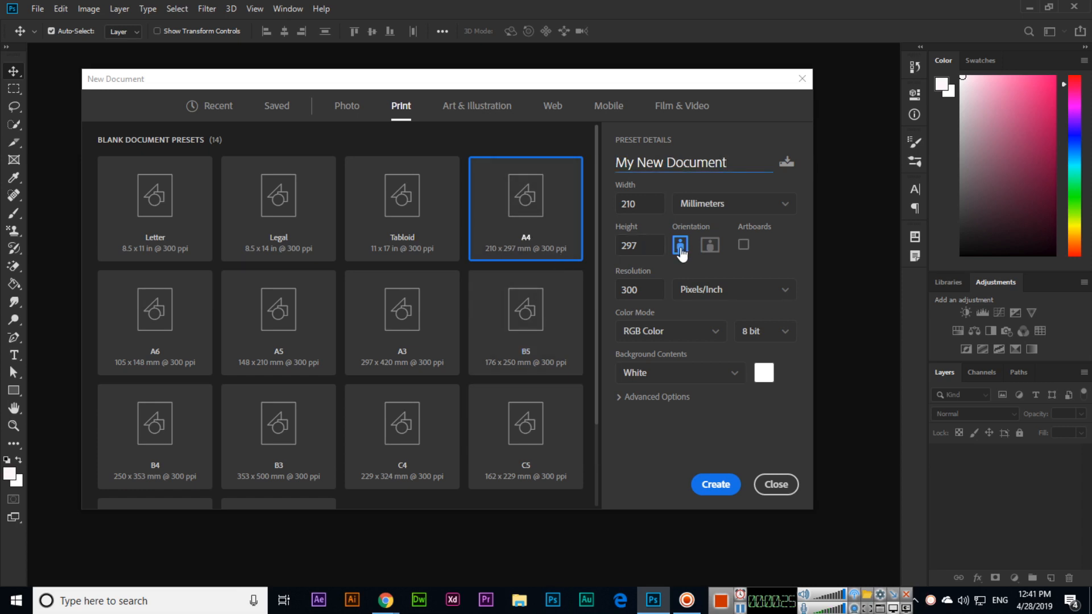
pyautogui.click(731, 204)
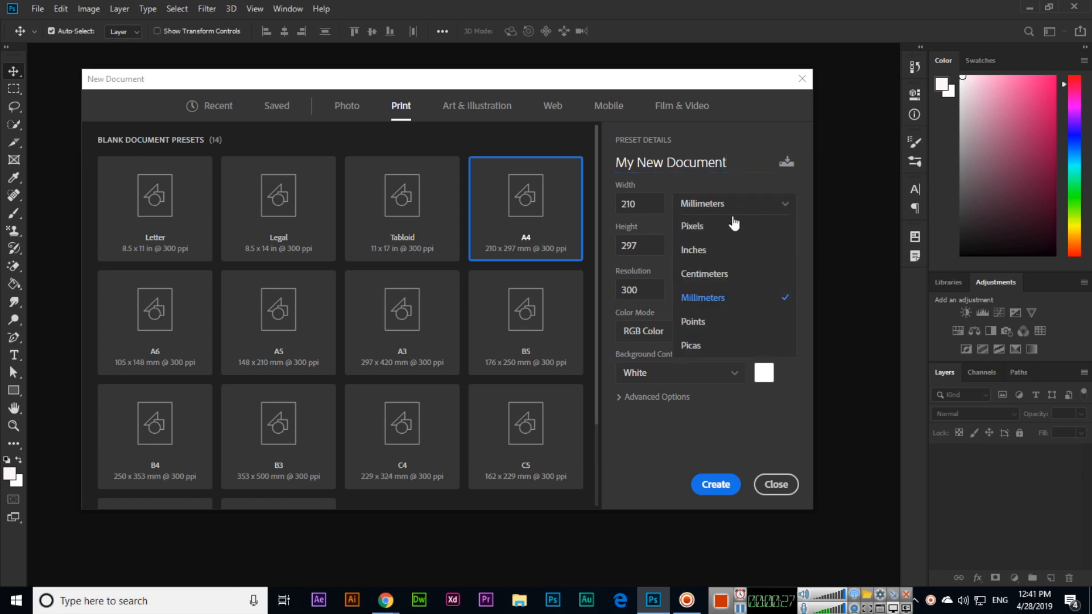
pyautogui.click(693, 249)
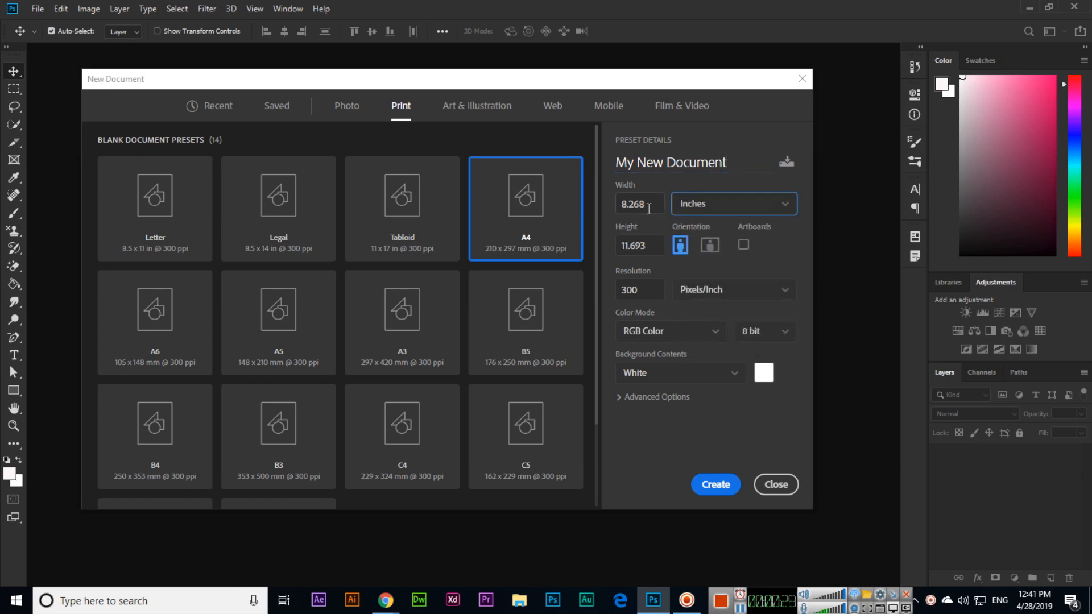
# Note the A4 dimensions 8.268 and 11.693 in Notepad, then create the portrait document.
pyautogui.click(139, 600)
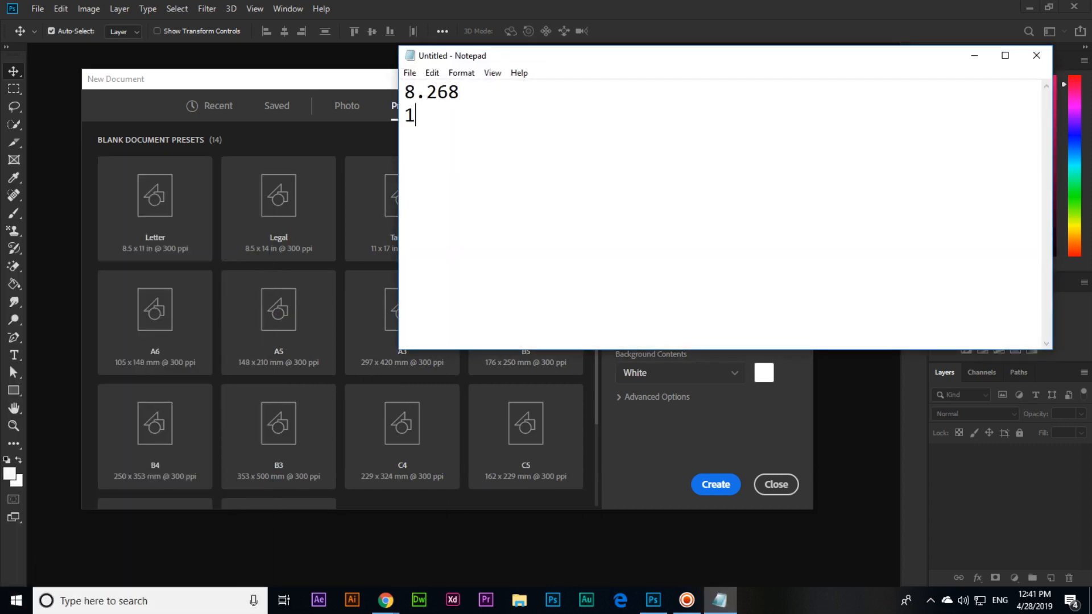
pyautogui.write('1.693')
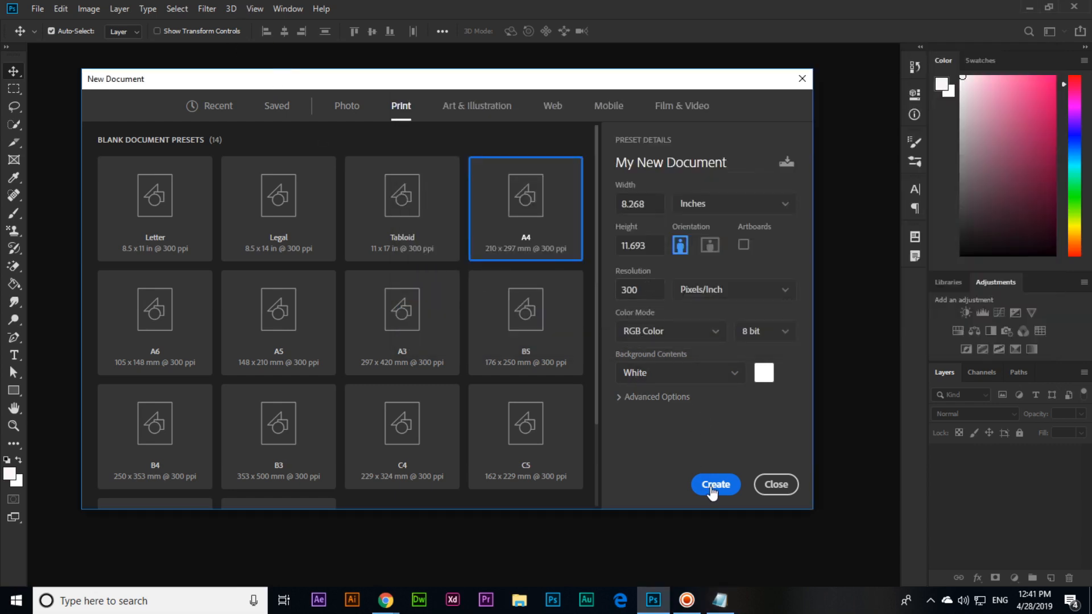
pyautogui.click(714, 484)
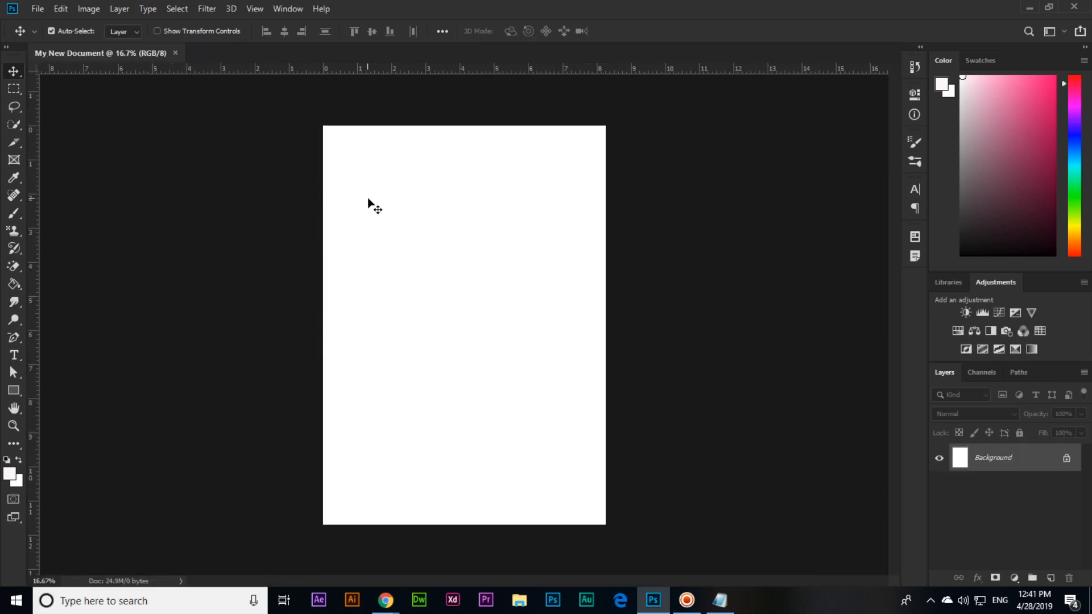
pyautogui.moveTo(474, 188)
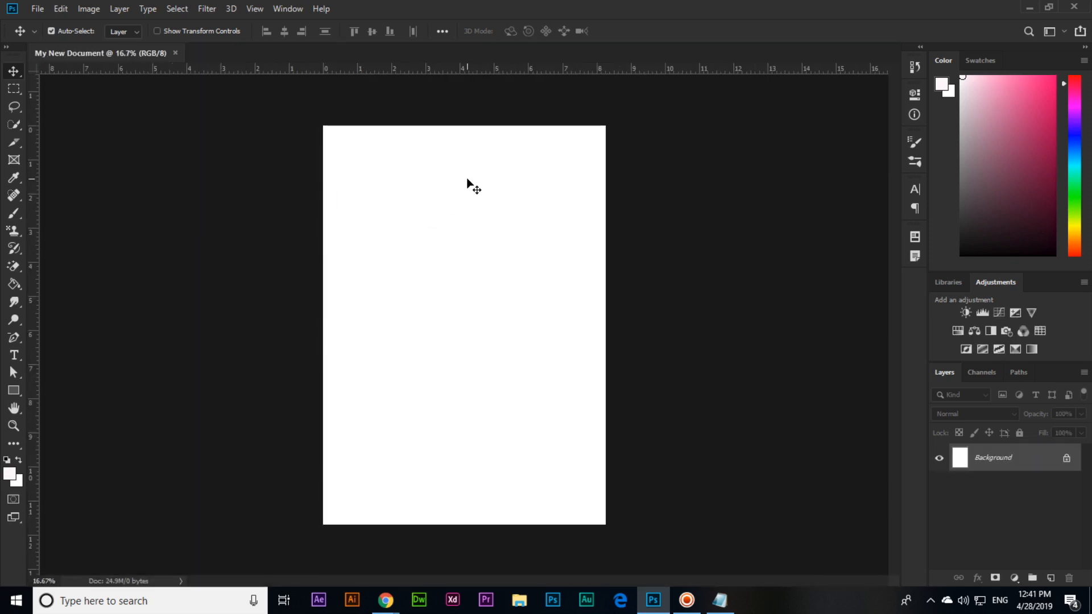
# Resize the canvas to 11.693 by 8.267 inches using Canvas Size.
pyautogui.click(89, 9)
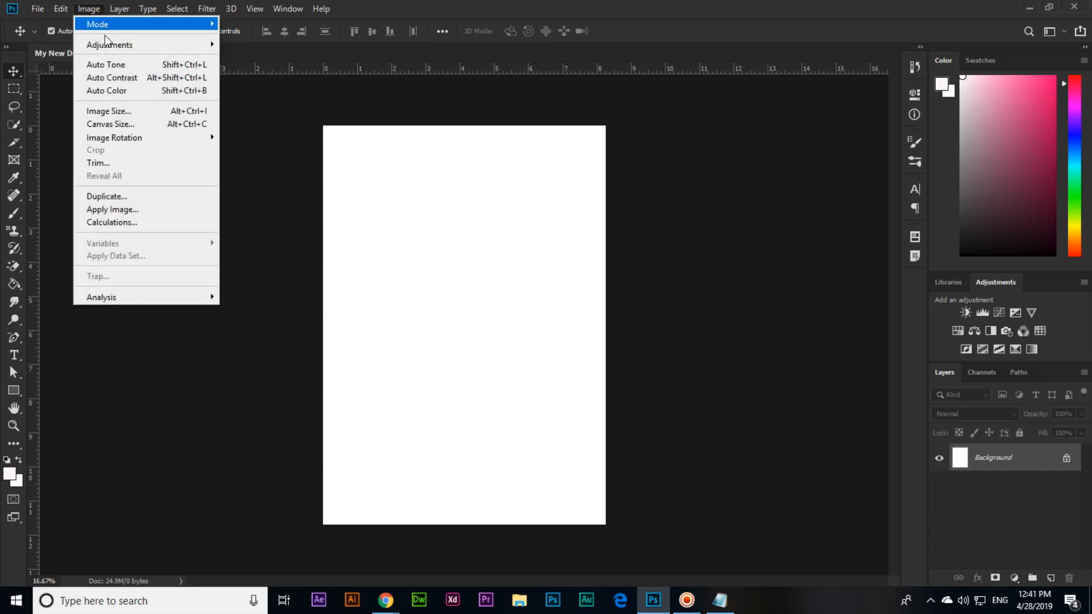
pyautogui.click(109, 124)
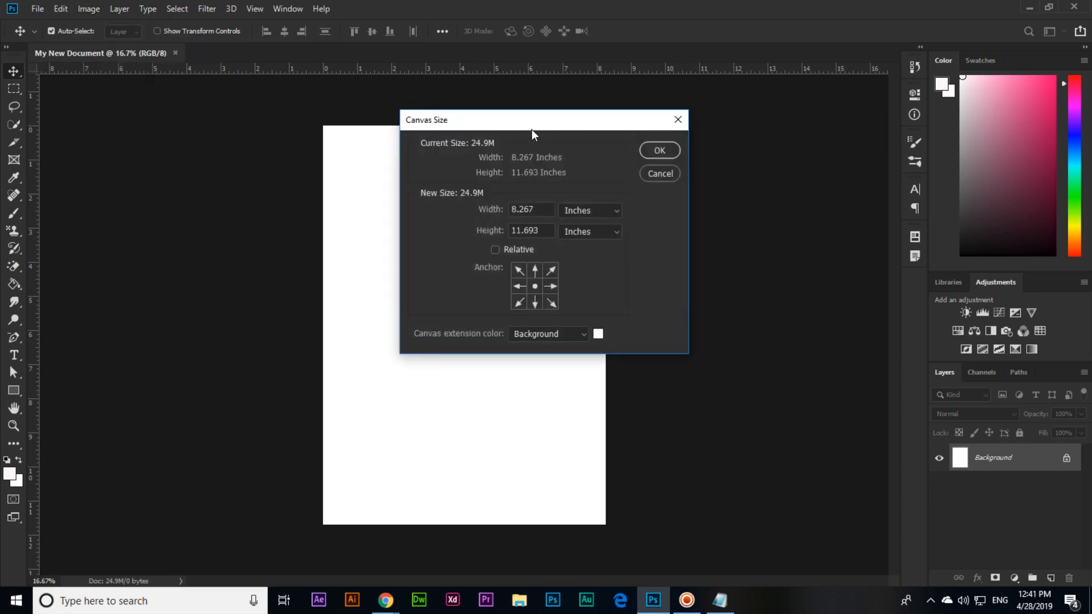
pyautogui.moveTo(533, 120); pyautogui.dragTo(731, 184)
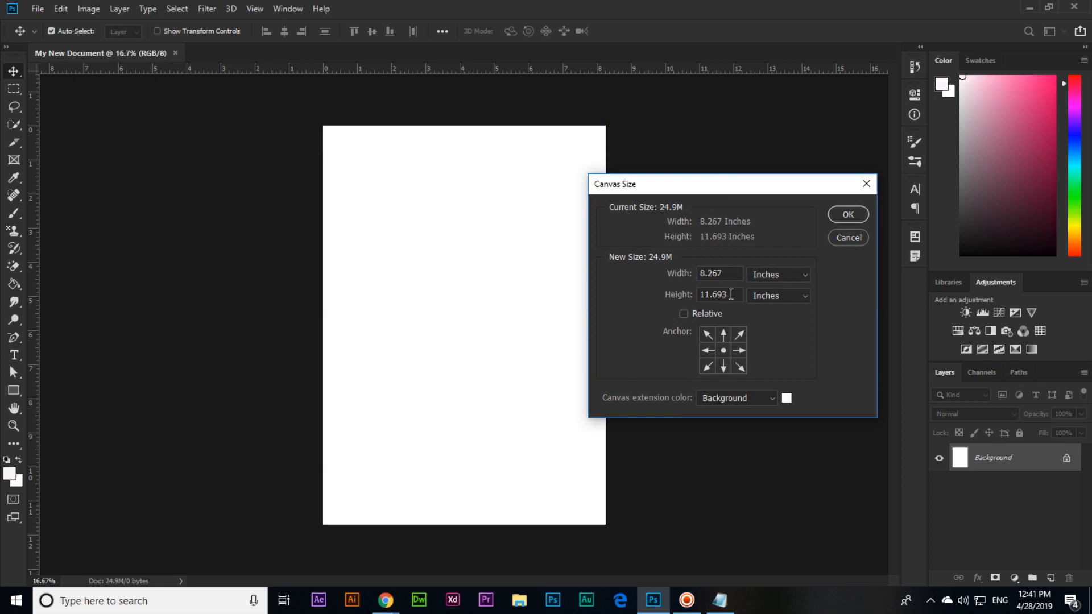
pyautogui.click(720, 273)
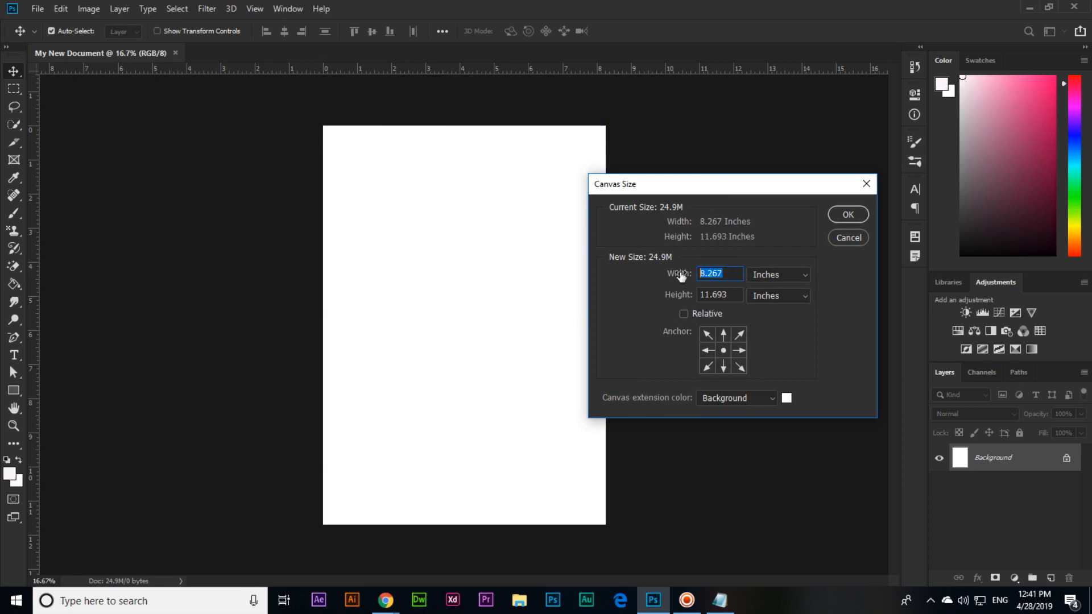
pyautogui.write('11.693')
pyautogui.click(720, 294)
pyautogui.write('8')
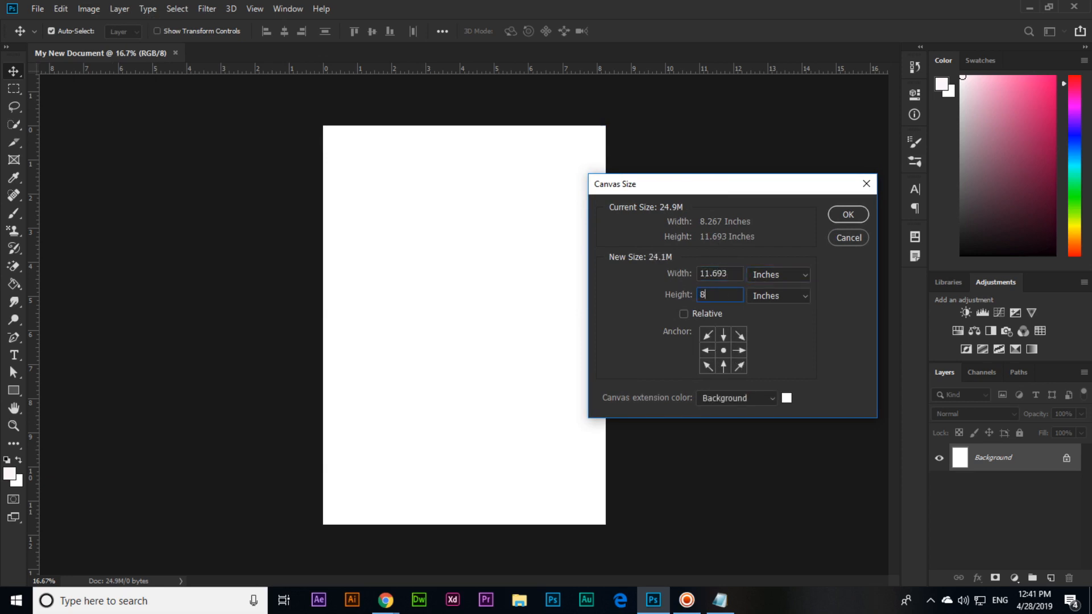
pyautogui.write('.267')
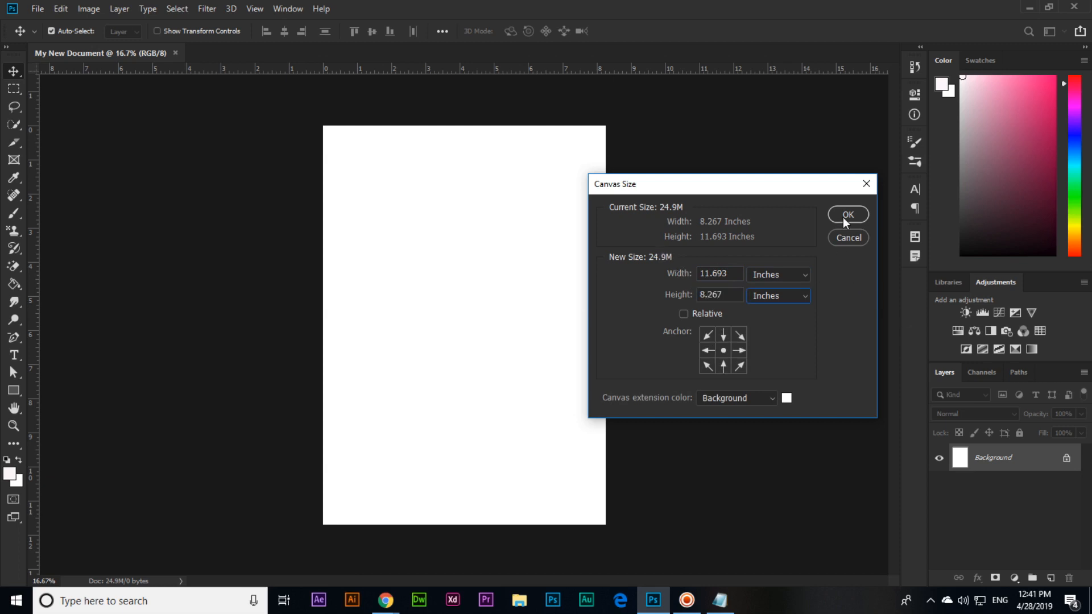
pyautogui.click(846, 213)
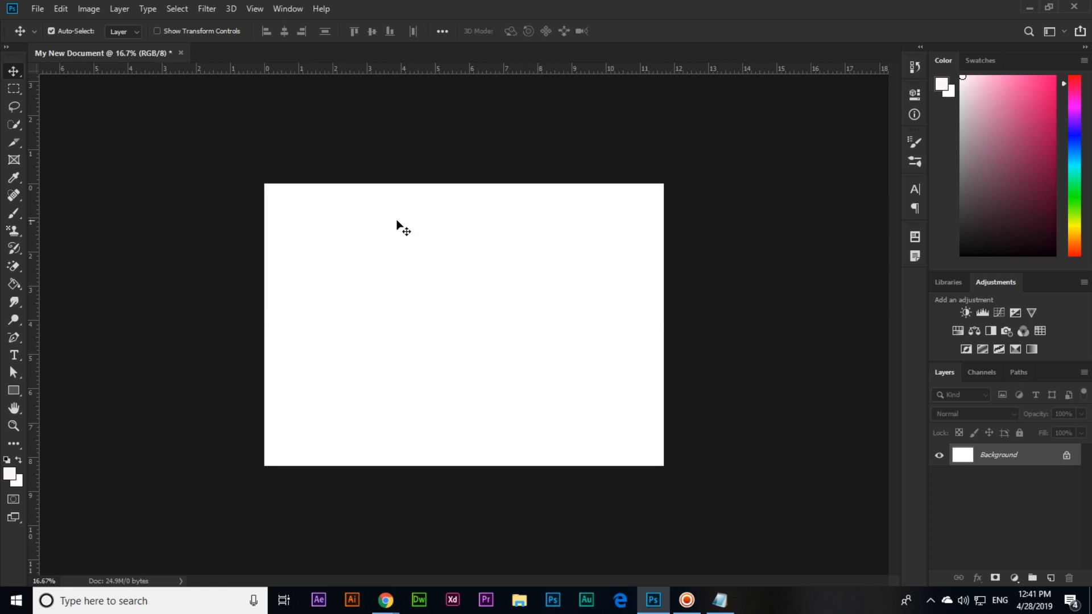
pyautogui.moveTo(472, 284)
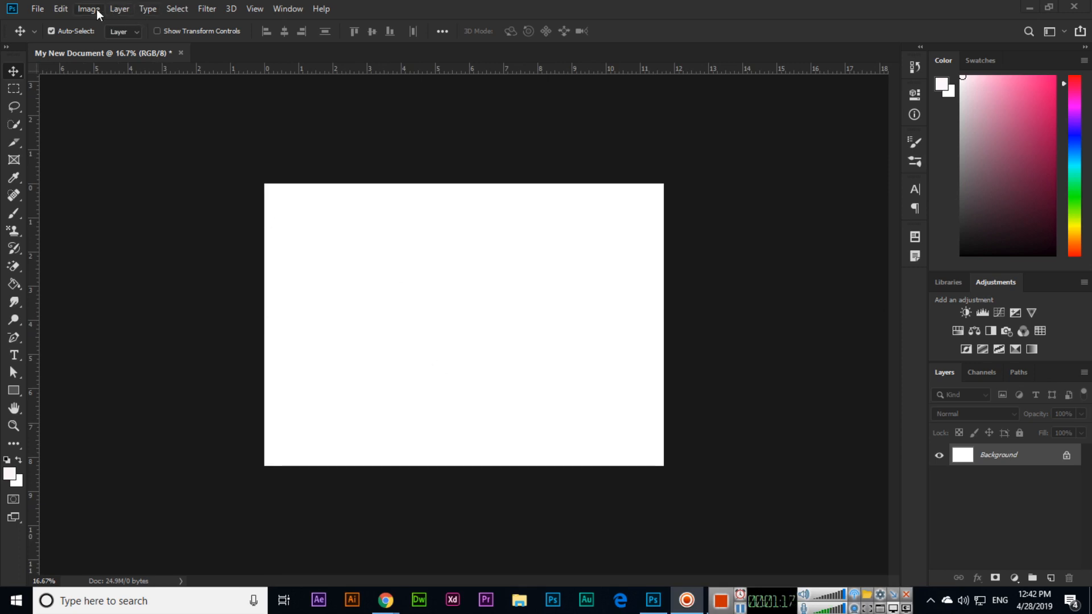
# Set canvas width to 15 inches with red #ff0000 as the extension colour.
pyautogui.click(89, 9)
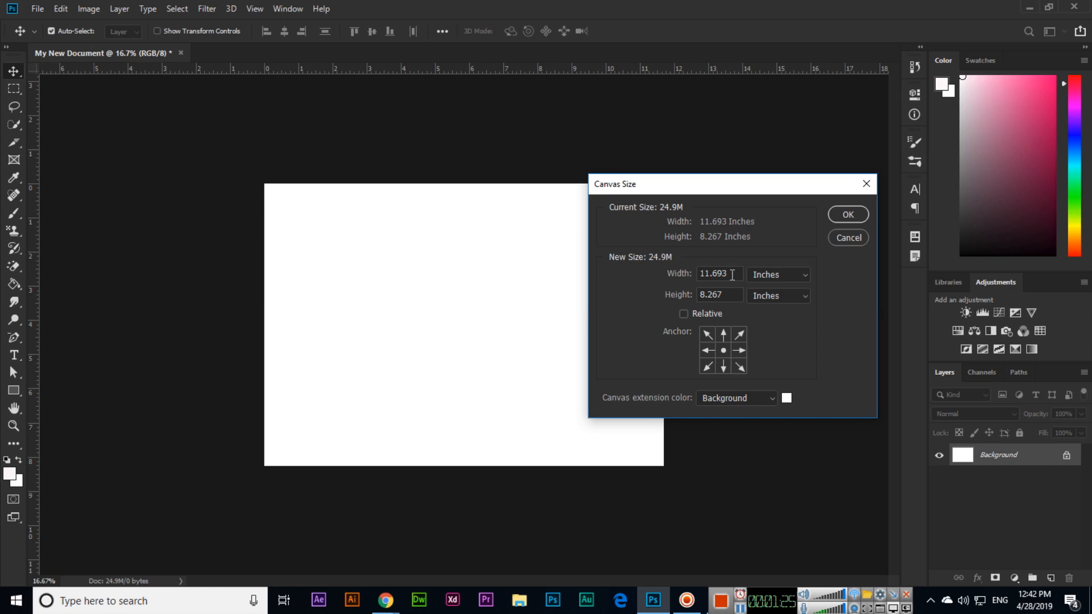
pyautogui.tripleClick(720, 274)
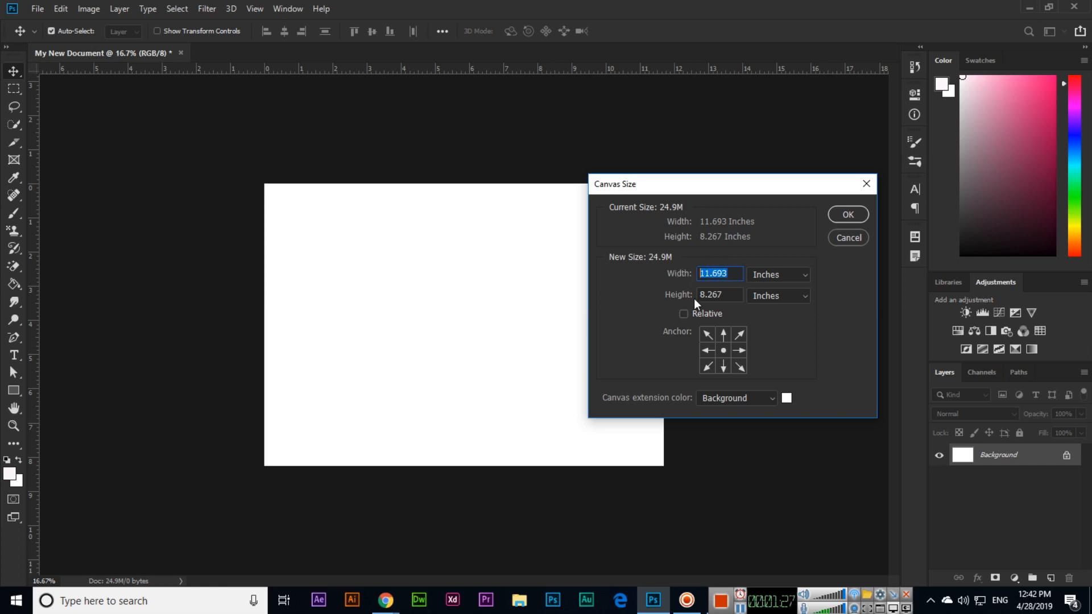
pyautogui.write('15')
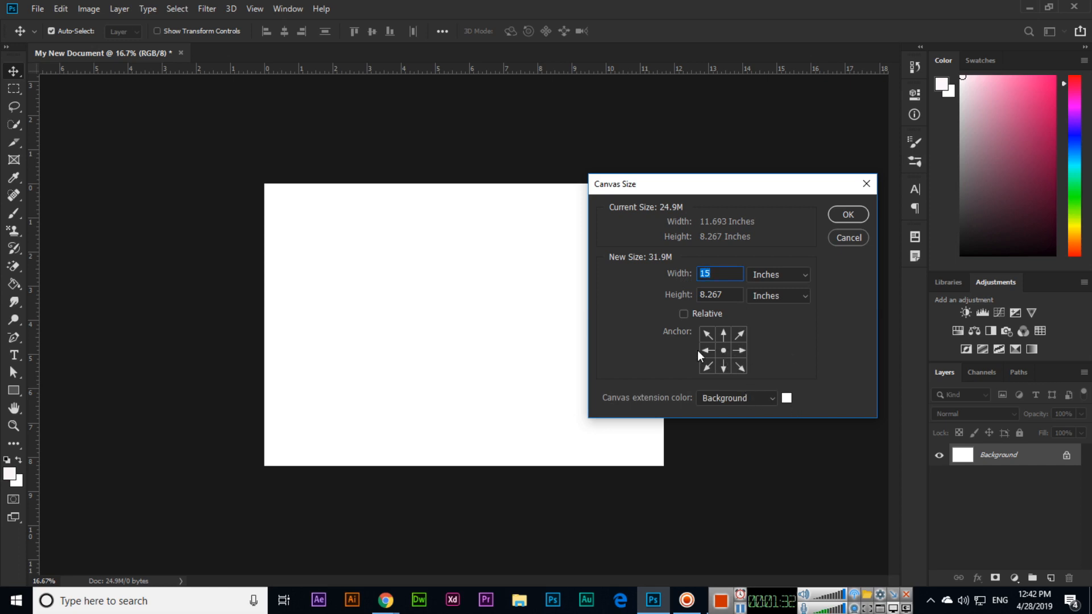
pyautogui.click(734, 398)
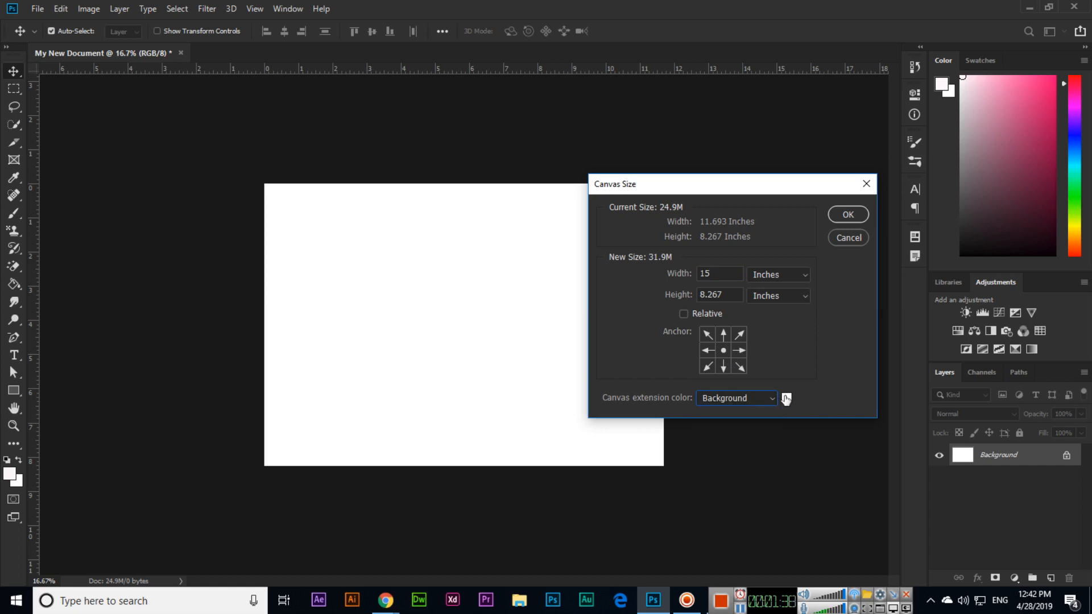
pyautogui.click(785, 398)
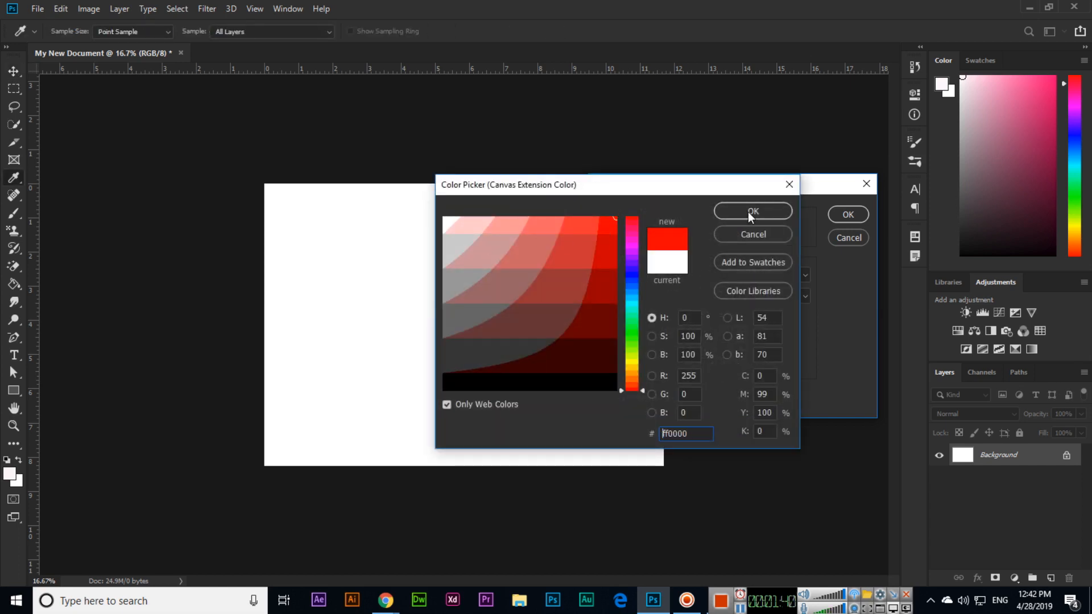
pyautogui.click(753, 211)
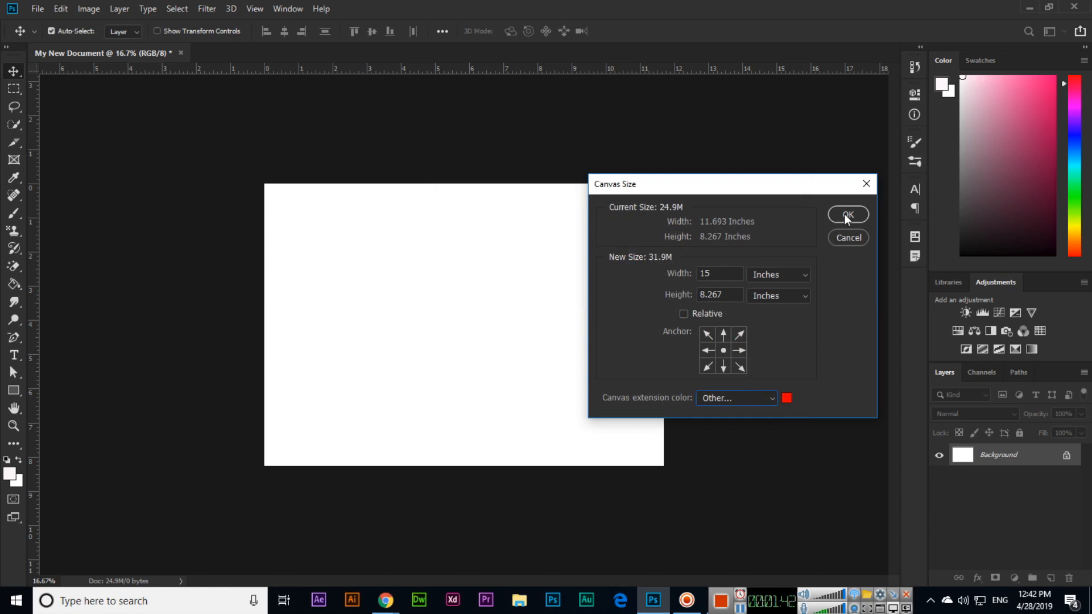
pyautogui.click(847, 213)
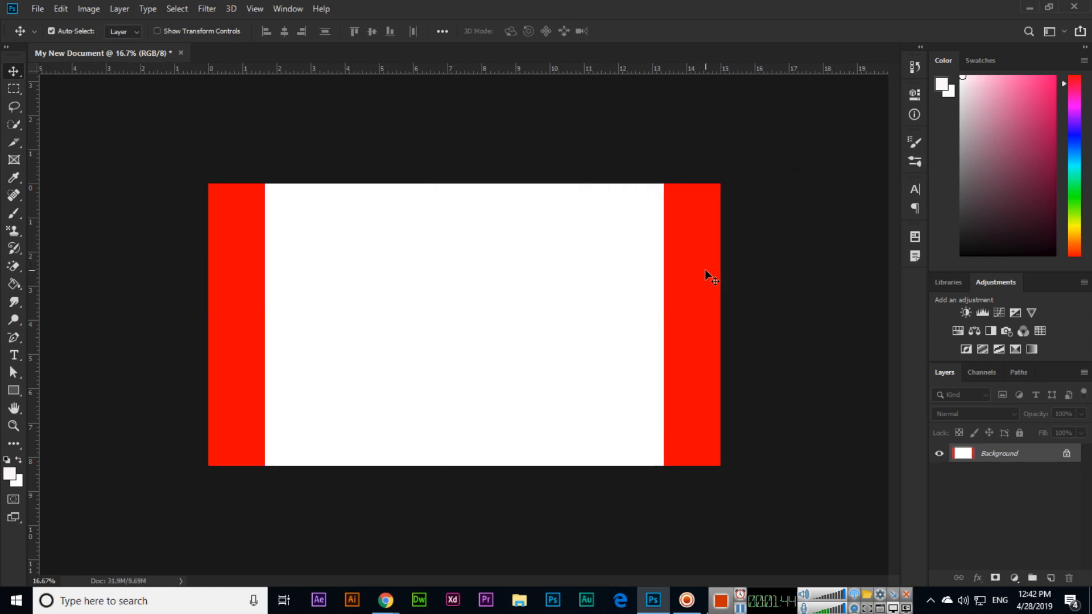
pyautogui.click(51, 31)
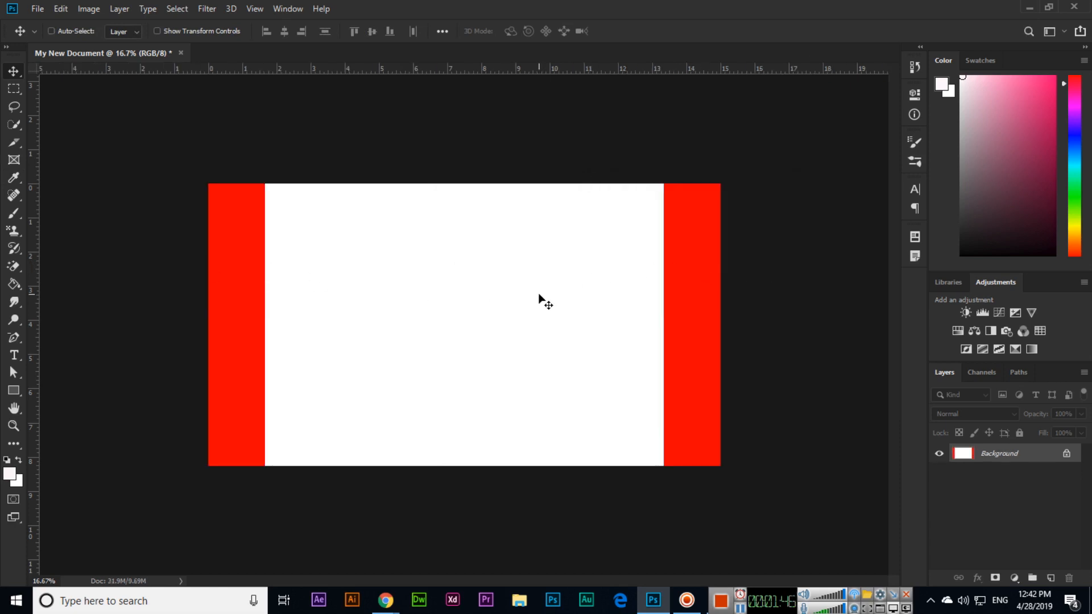
pyautogui.click(89, 8)
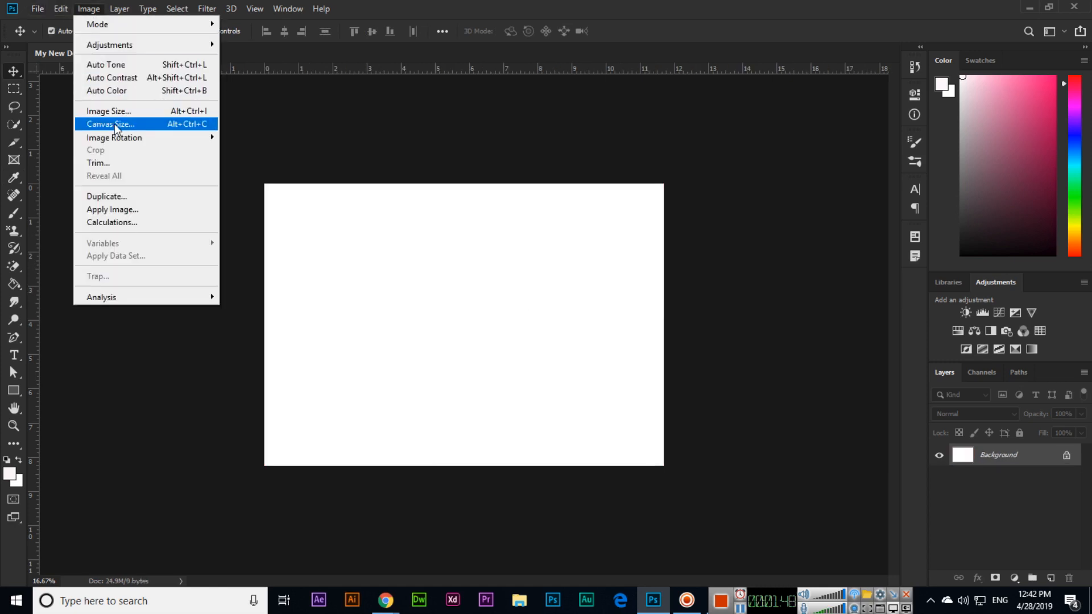
pyautogui.click(109, 124)
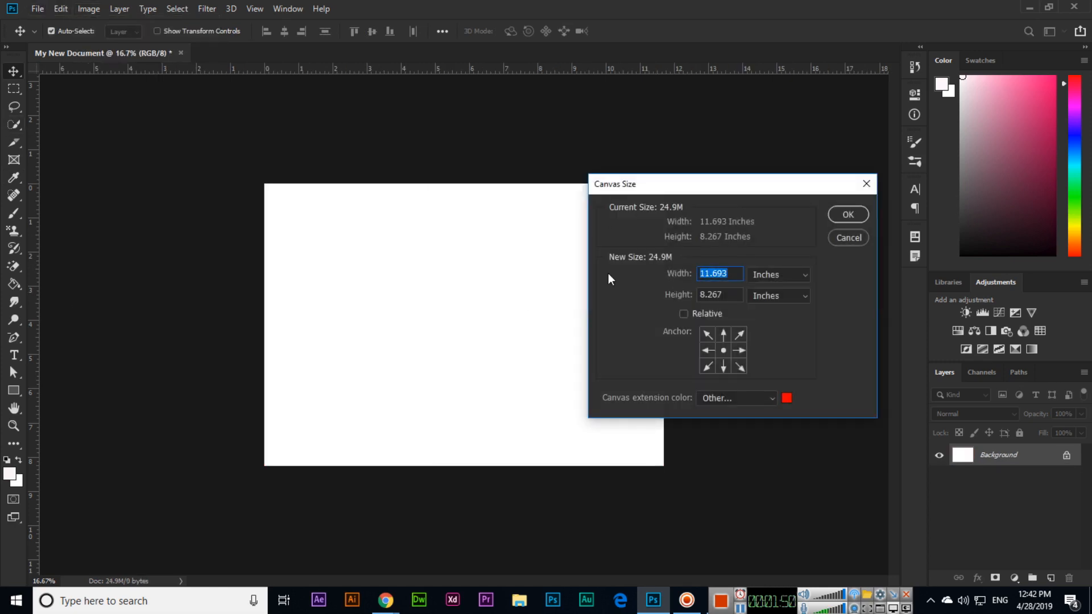
pyautogui.write('15')
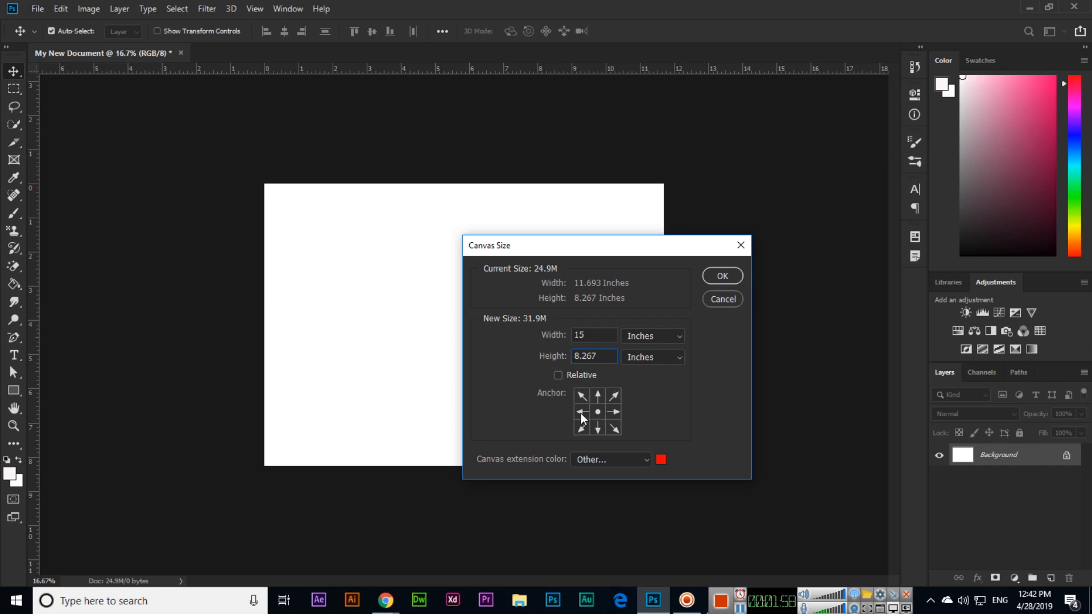
pyautogui.click(596, 412)
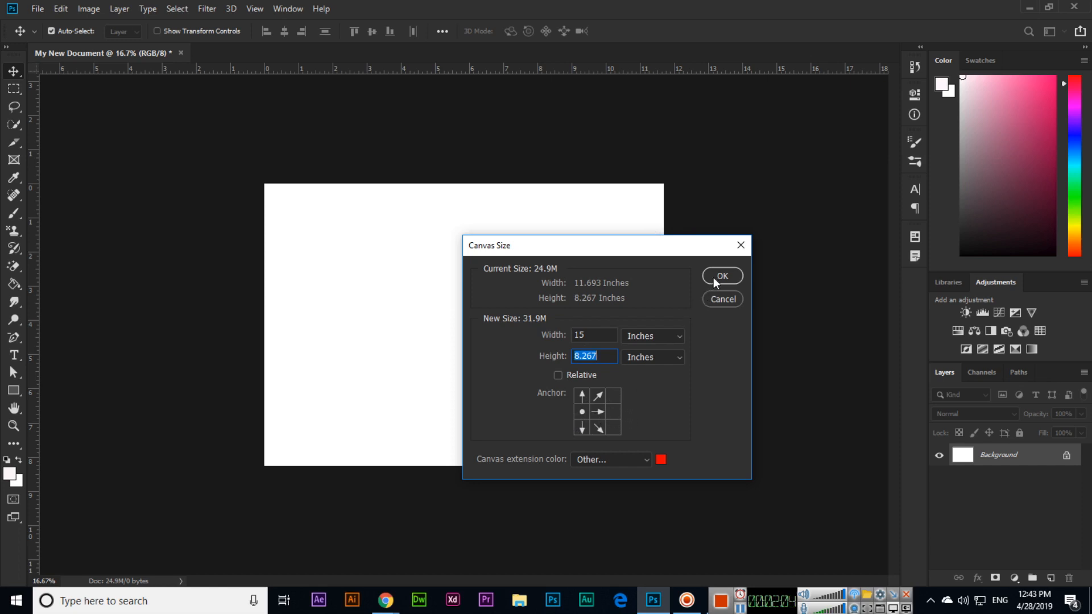
pyautogui.click(722, 276)
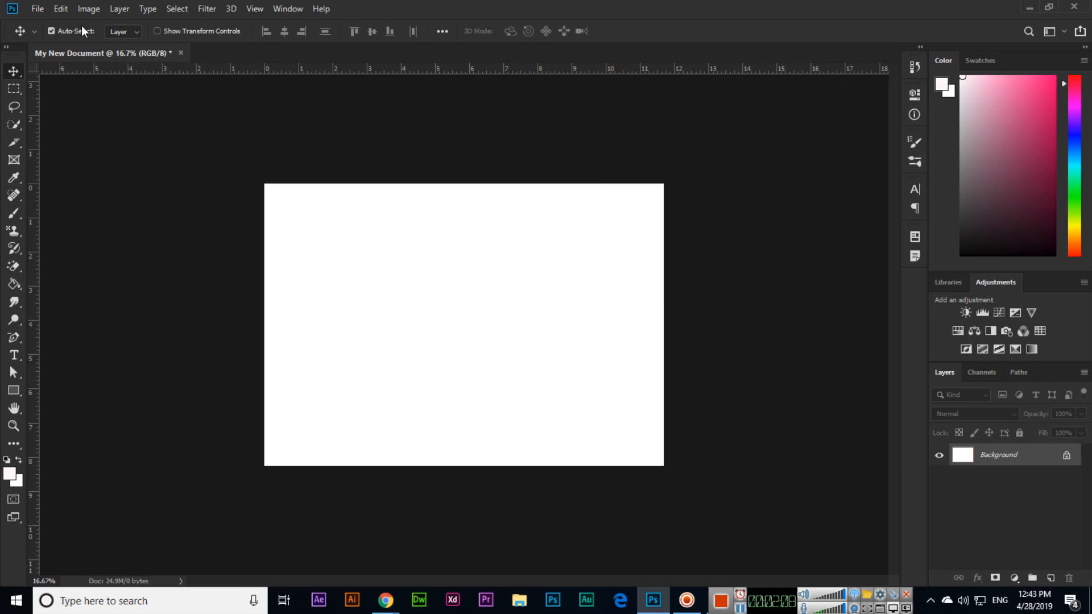
pyautogui.click(88, 8)
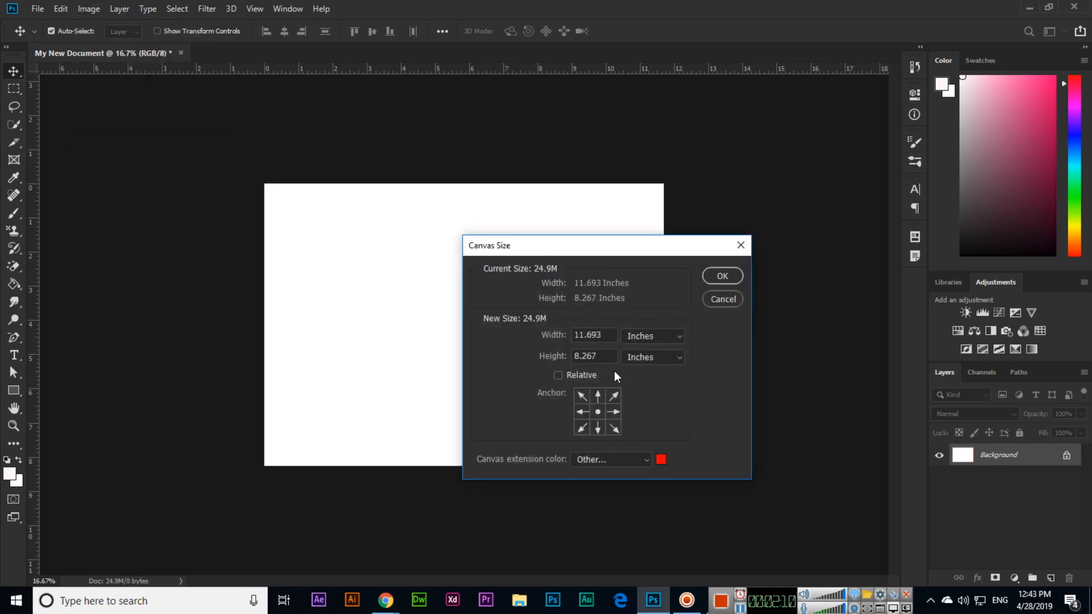
pyautogui.click(592, 356)
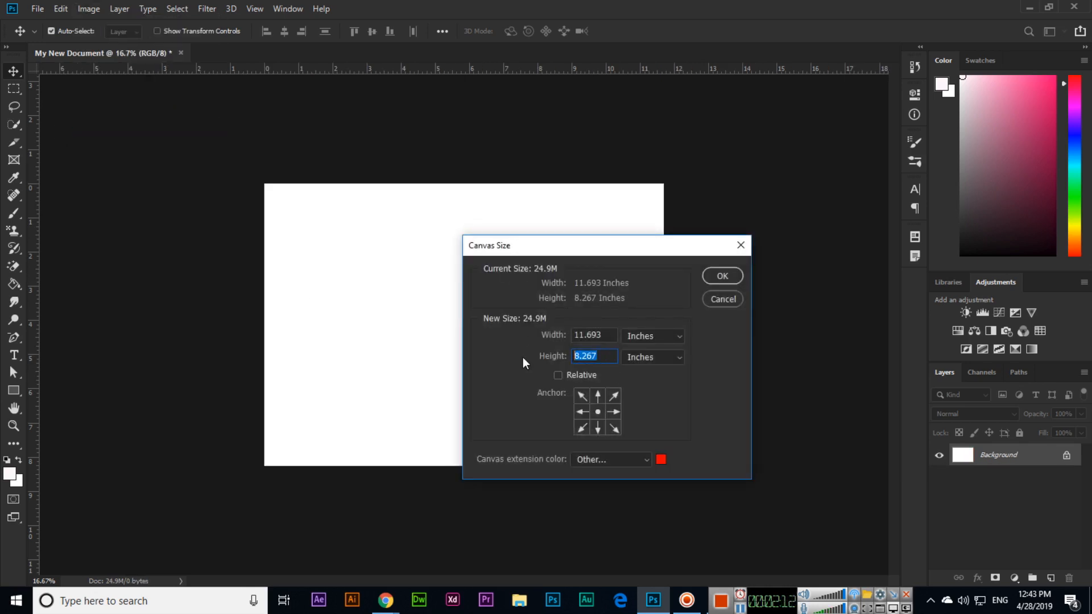
pyautogui.write('12')
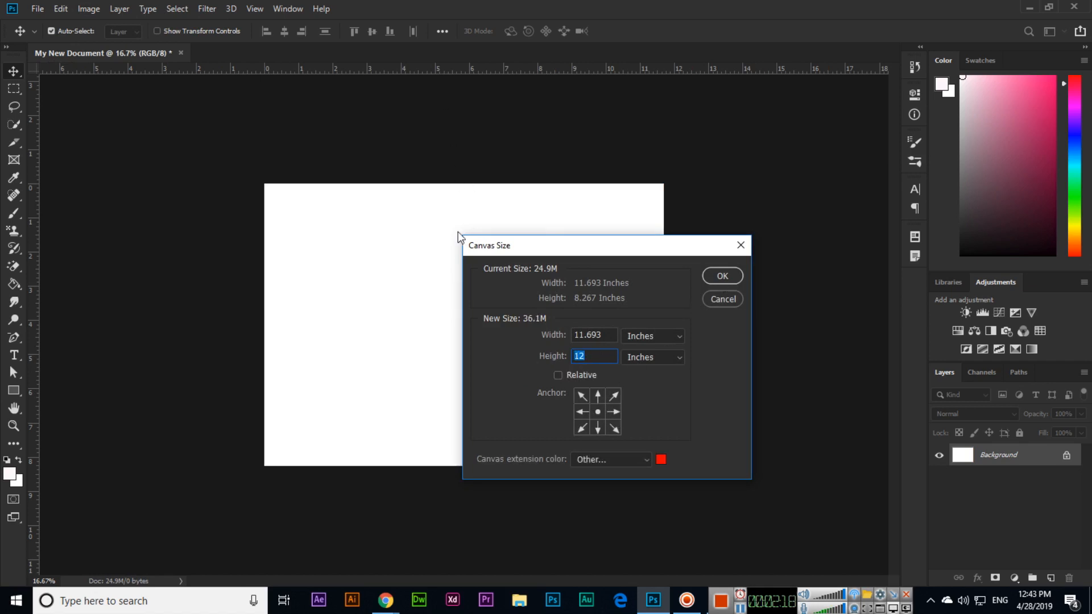
pyautogui.click(722, 276)
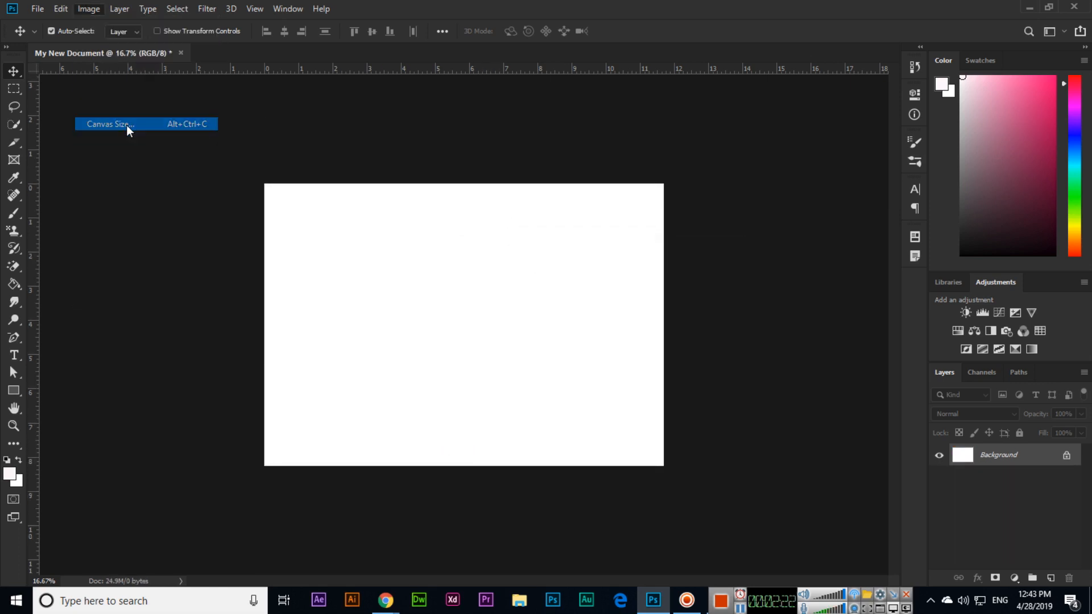
pyautogui.click(110, 124)
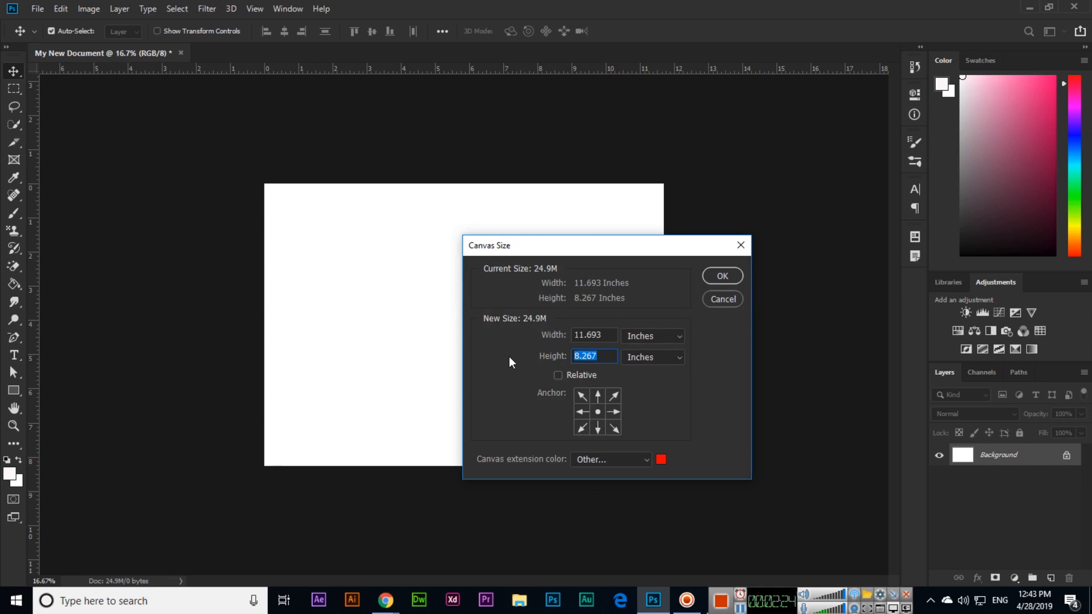
pyautogui.write('12')
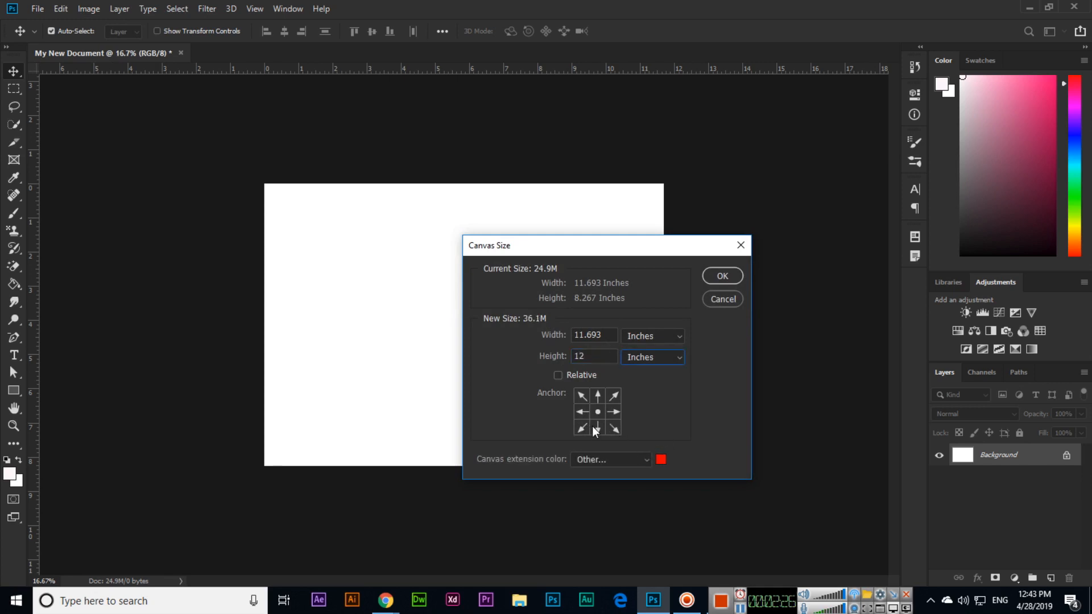
pyautogui.click(597, 412)
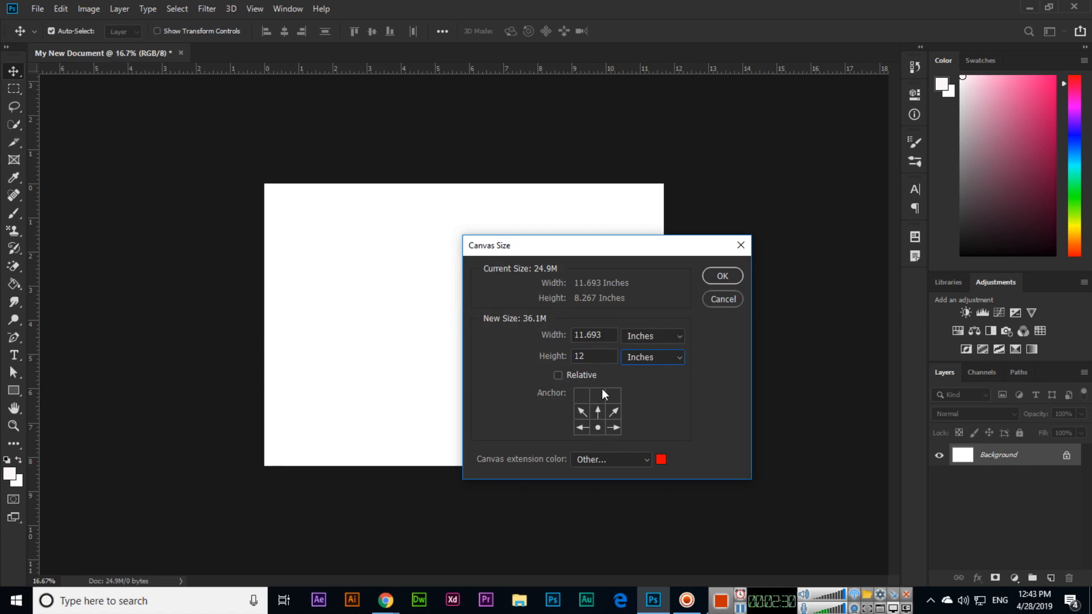
pyautogui.moveTo(619, 397)
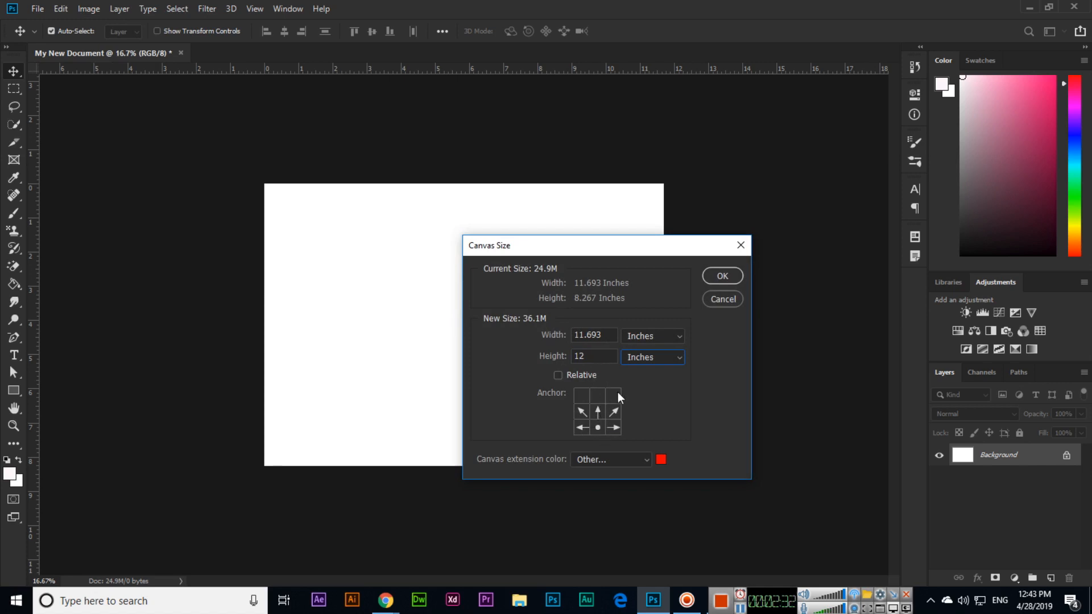
pyautogui.click(722, 275)
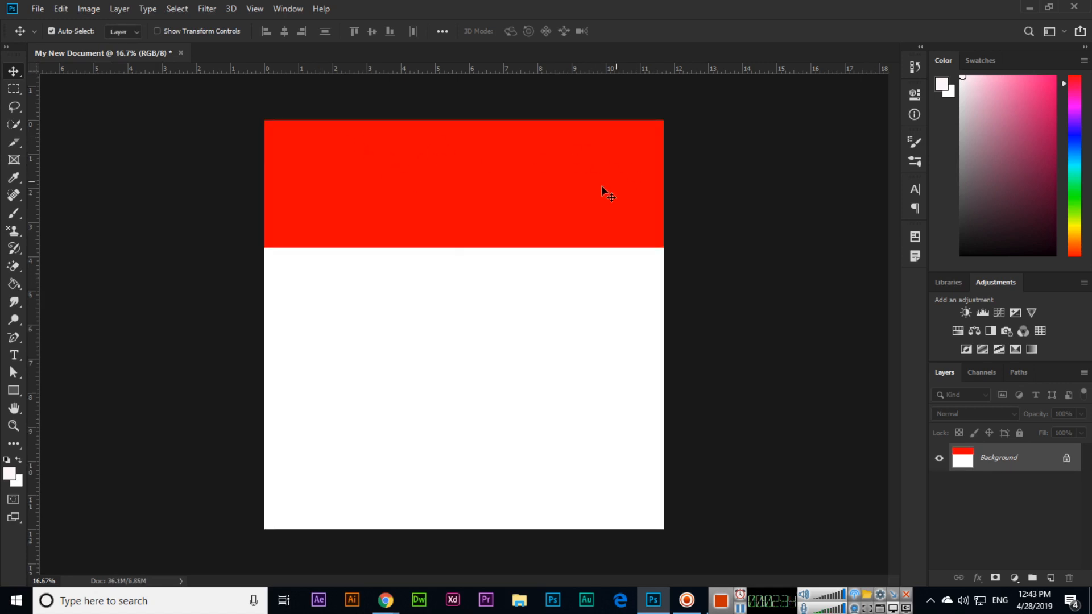
pyautogui.moveTo(500, 289)
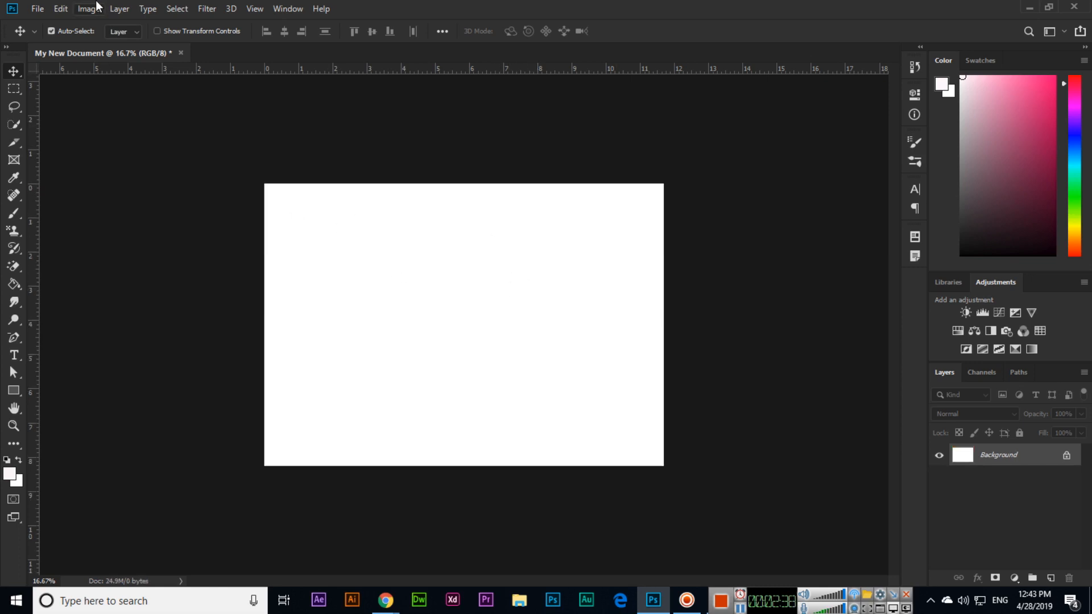
# Set the canvas height to 12 inches with the bottom anchor.
pyautogui.click(88, 8)
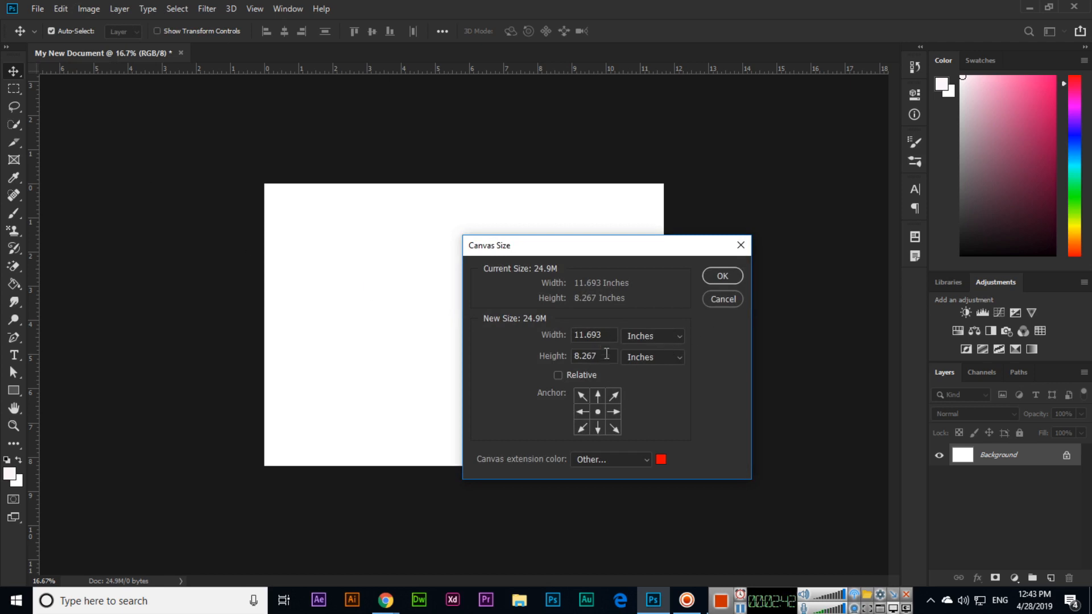
pyautogui.write('12')
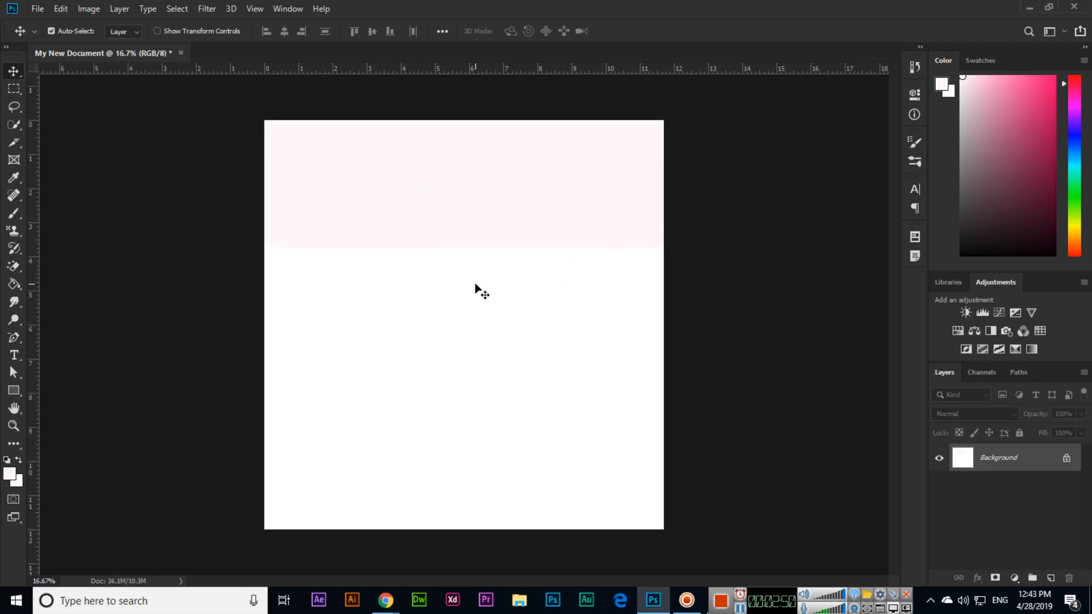
pyautogui.moveTo(486, 294)
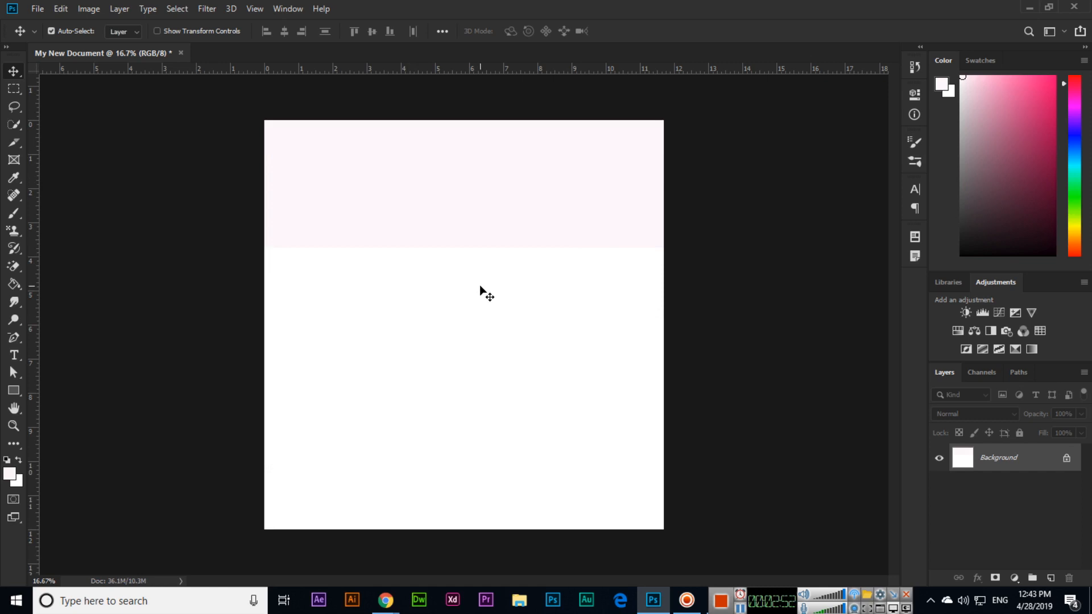